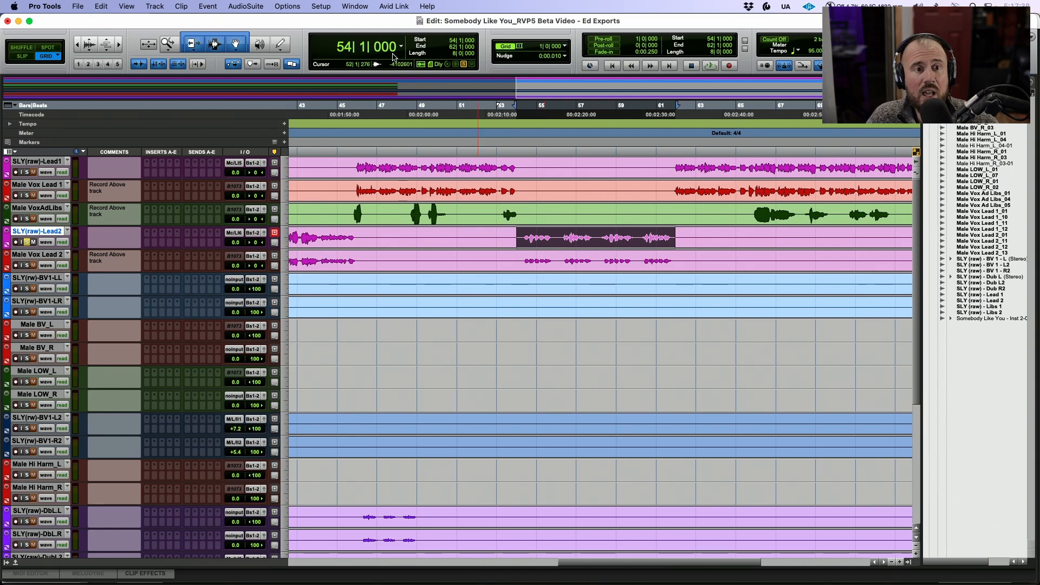
Step: Load the Revoice Pro Quick Doubler AudioSuite plugin with the Vocal Moderate factory preset
{"action": "left_click", "coordinate": [245, 7]}
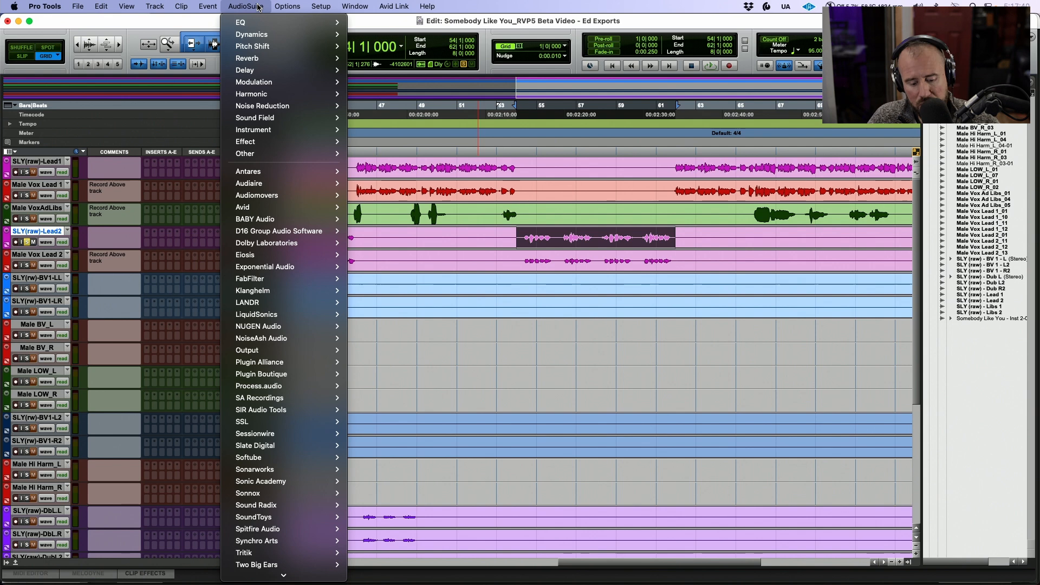
{"action": "mouse_move", "coordinate": [256, 540]}
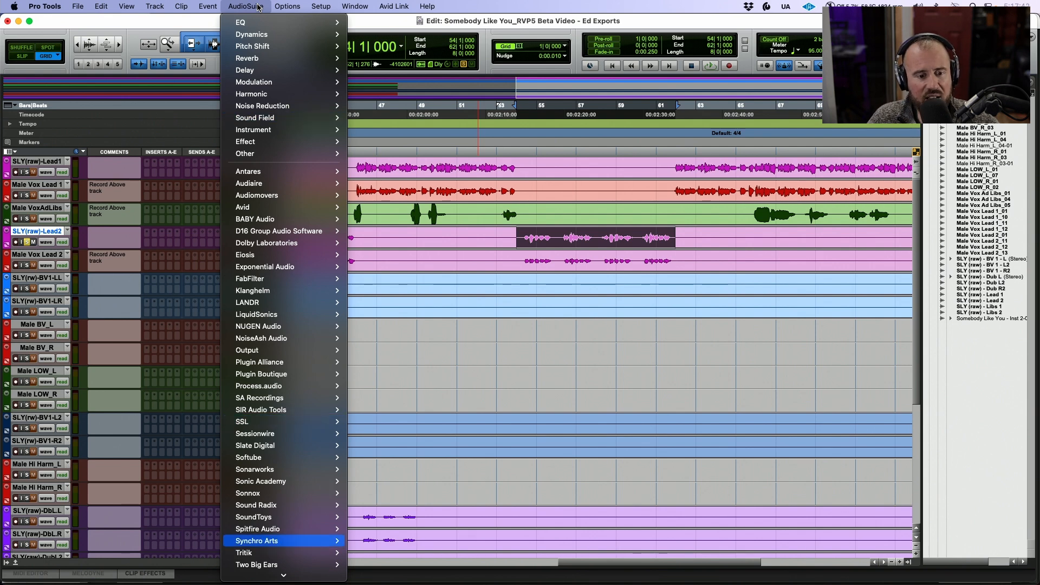
{"action": "mouse_move", "coordinate": [255, 541]}
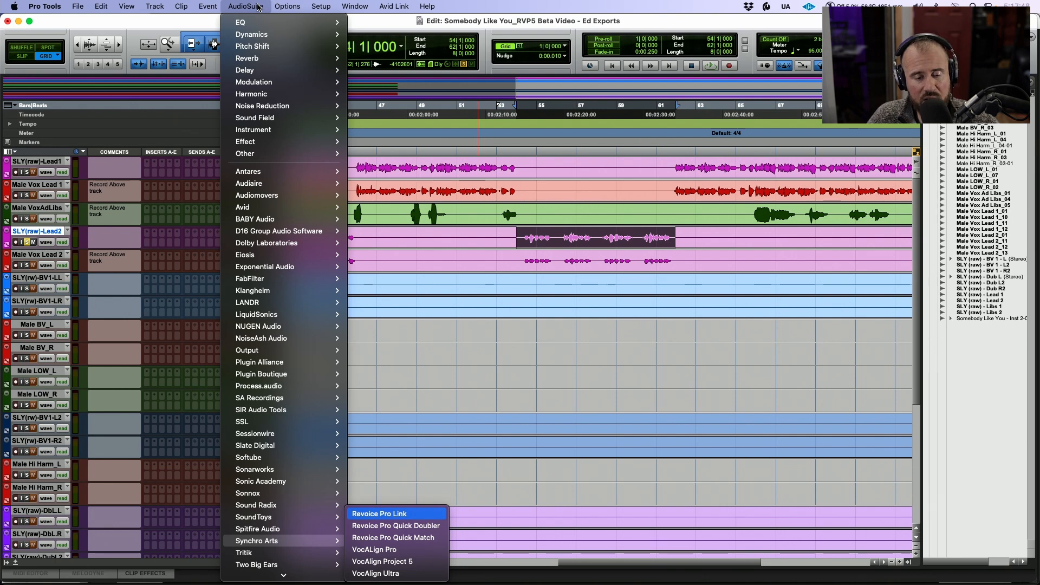
{"action": "mouse_move", "coordinate": [395, 525]}
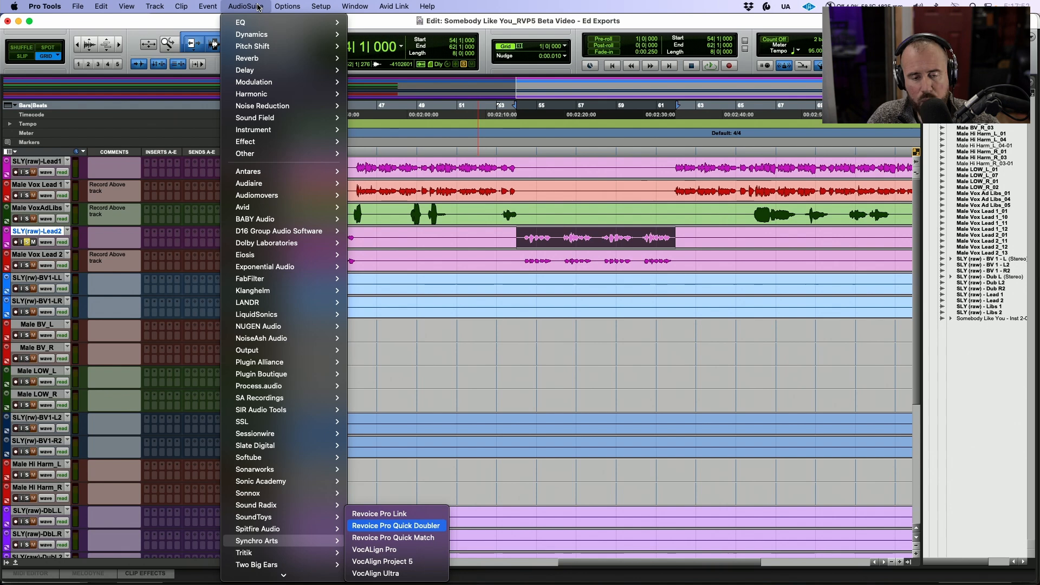
{"action": "left_click", "coordinate": [395, 525]}
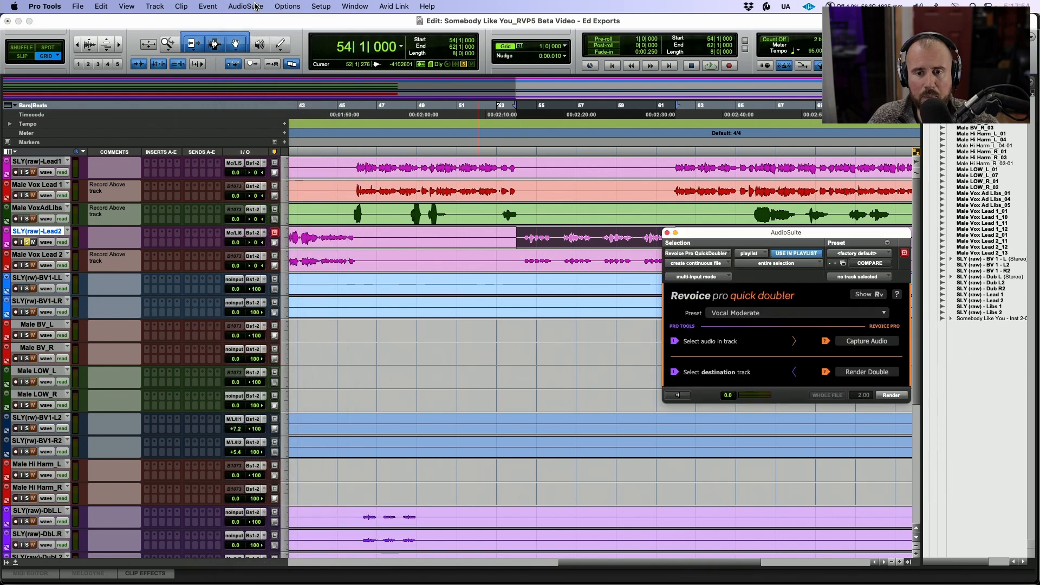
{"action": "left_click_drag", "start_coordinate": [787, 232], "coordinate": [304, 171]}
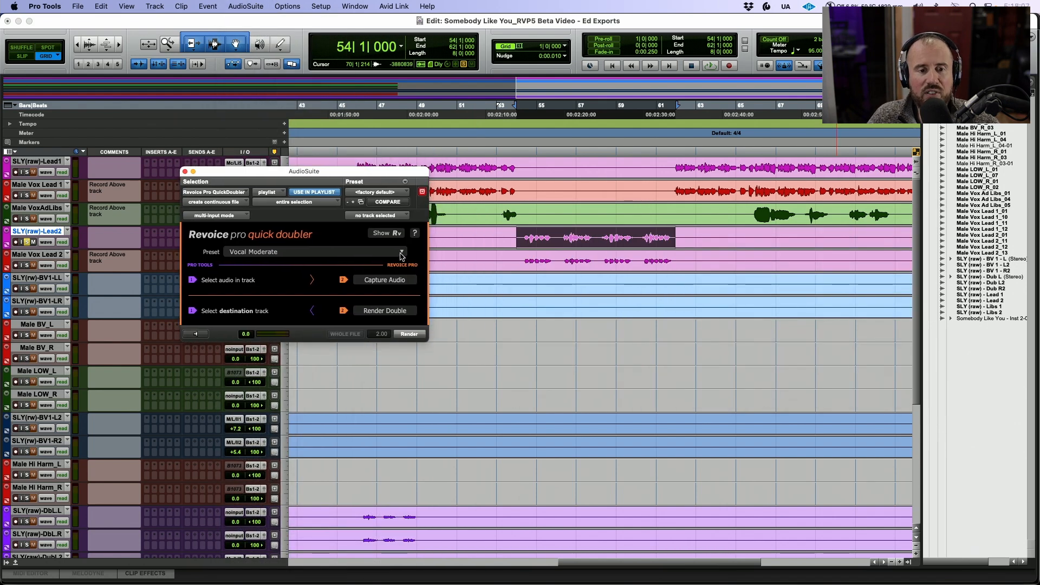
{"action": "left_click", "coordinate": [401, 253]}
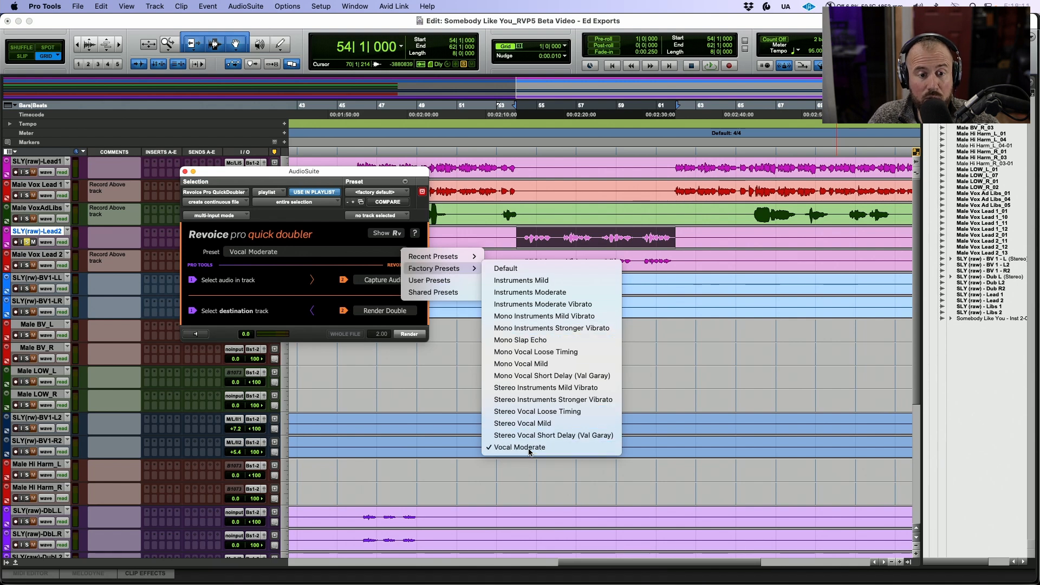
{"action": "left_click", "coordinate": [519, 446]}
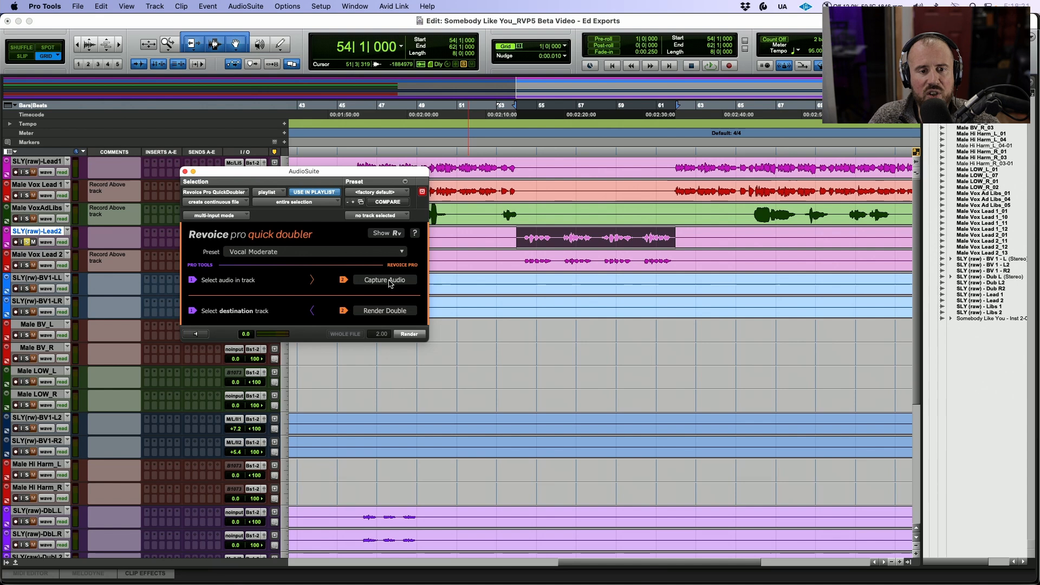
Step: Capture the lead vocal section into Revoice Pro and review the Vocal Moderate doubler settings
{"action": "left_click", "coordinate": [385, 280]}
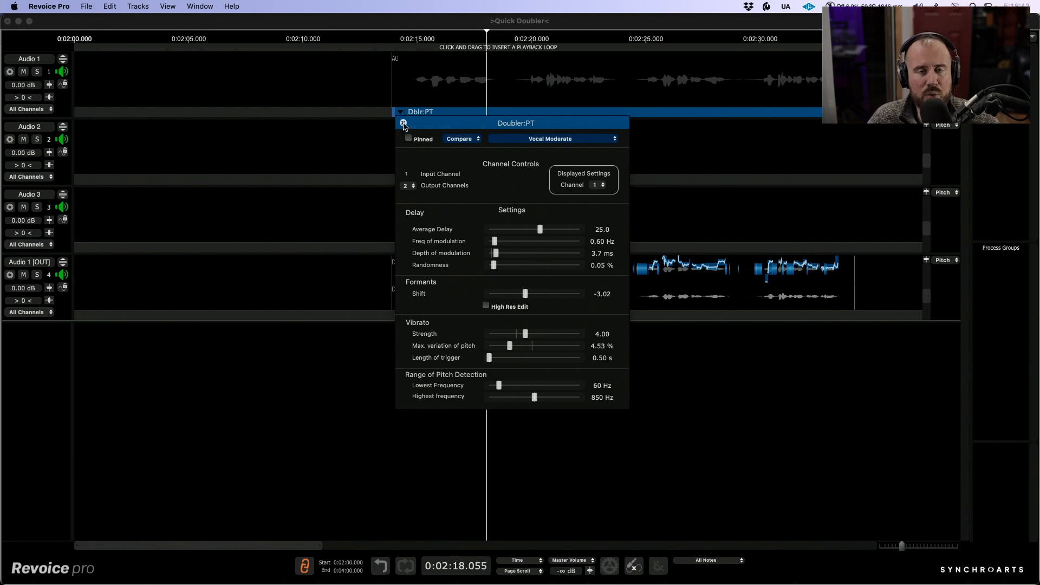
{"action": "left_click", "coordinate": [403, 124]}
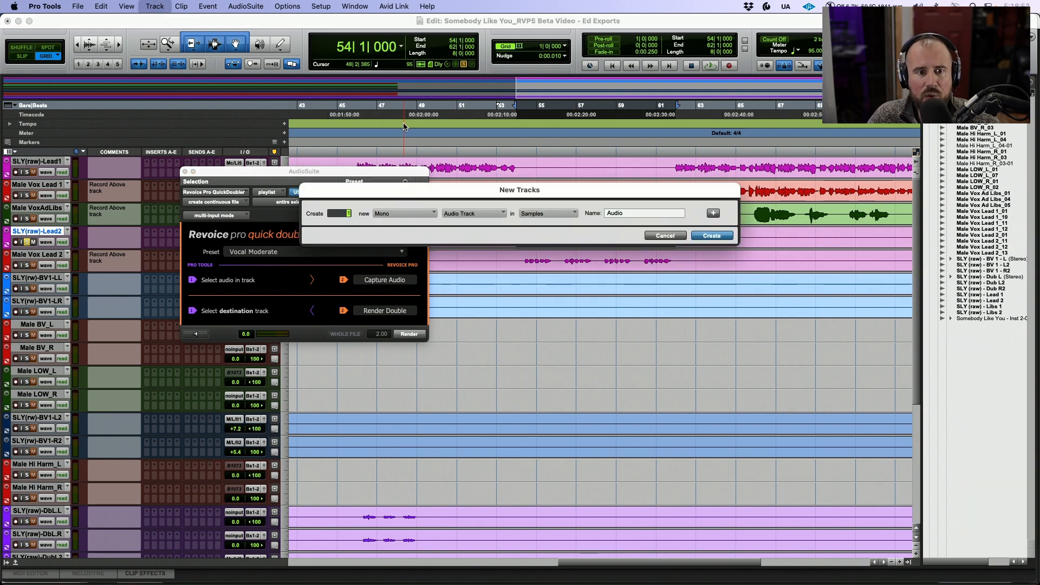
Step: Create a stereo audio track named Vocal Double and render the doubled vocal onto it
{"action": "left_click", "coordinate": [403, 214]}
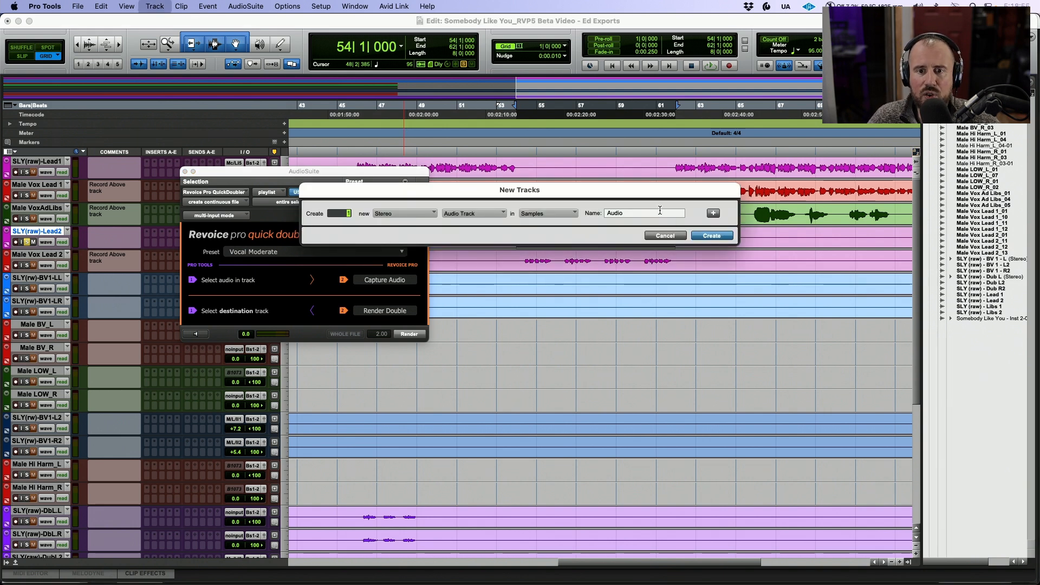
{"action": "type", "text": "Vocal Double"}
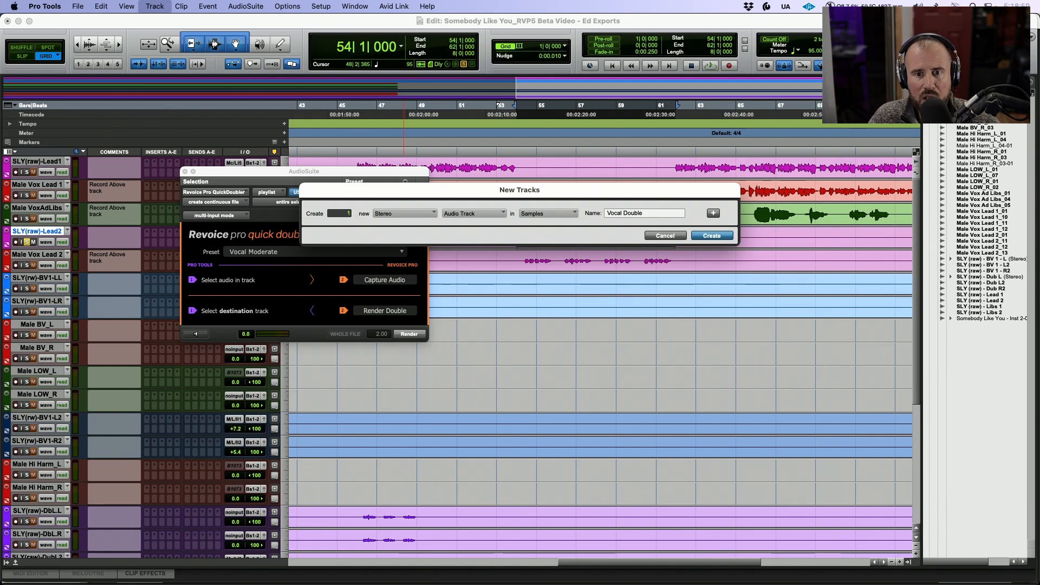
{"action": "left_click", "coordinate": [711, 236]}
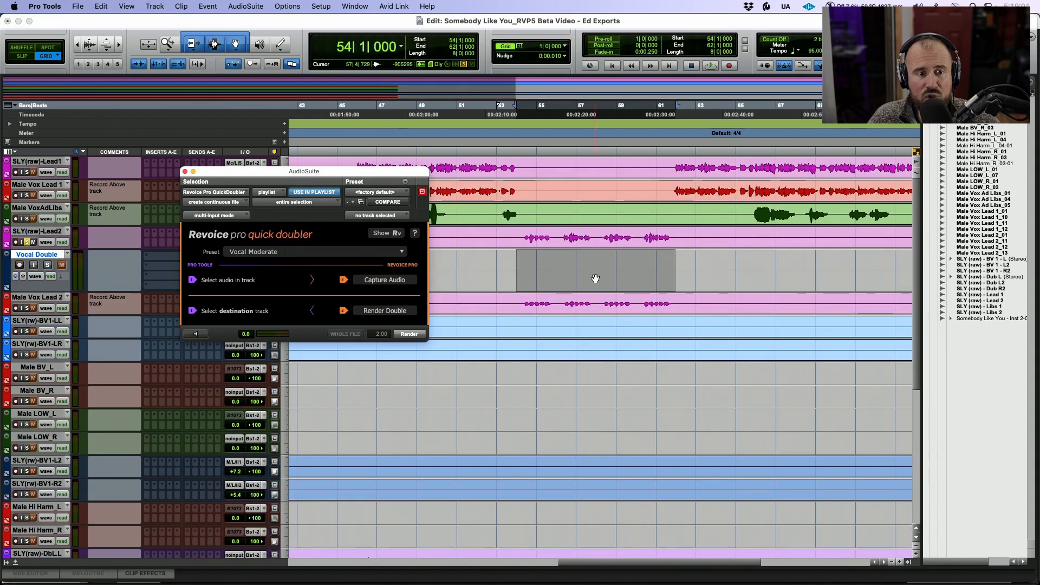
{"action": "left_click", "coordinate": [384, 311]}
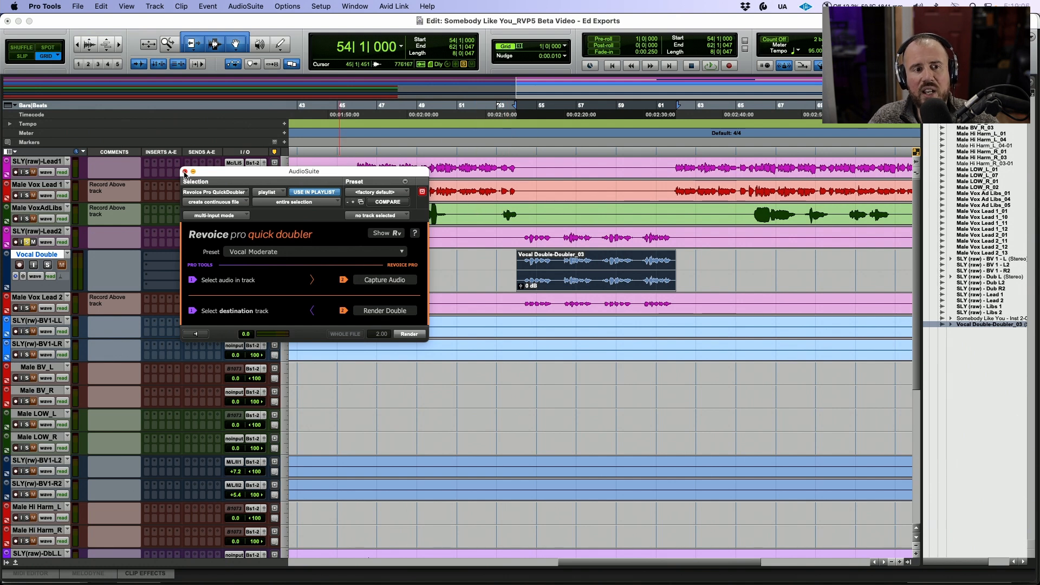
{"action": "left_click", "coordinate": [185, 172]}
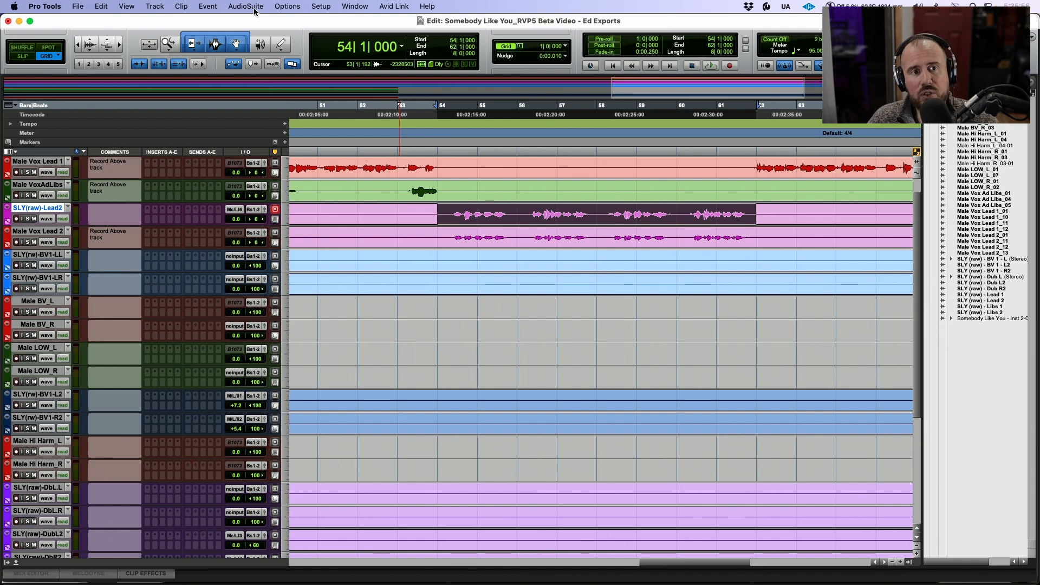
Step: Load Revoice Pro Quick Match with the 23 Tight- Timing + Pitch Match All Notes preset
{"action": "left_click", "coordinate": [245, 6]}
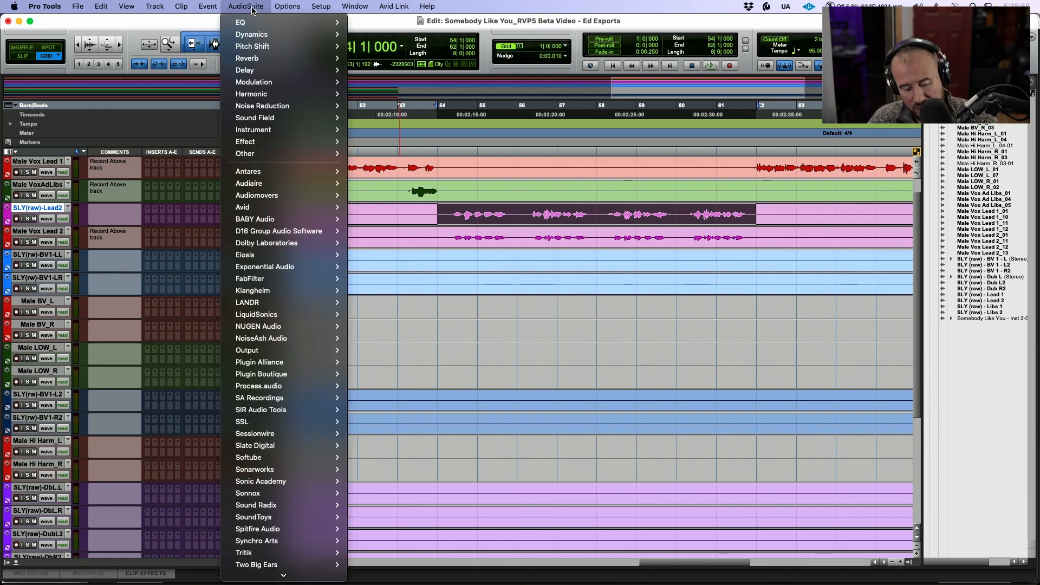
{"action": "mouse_move", "coordinate": [256, 540]}
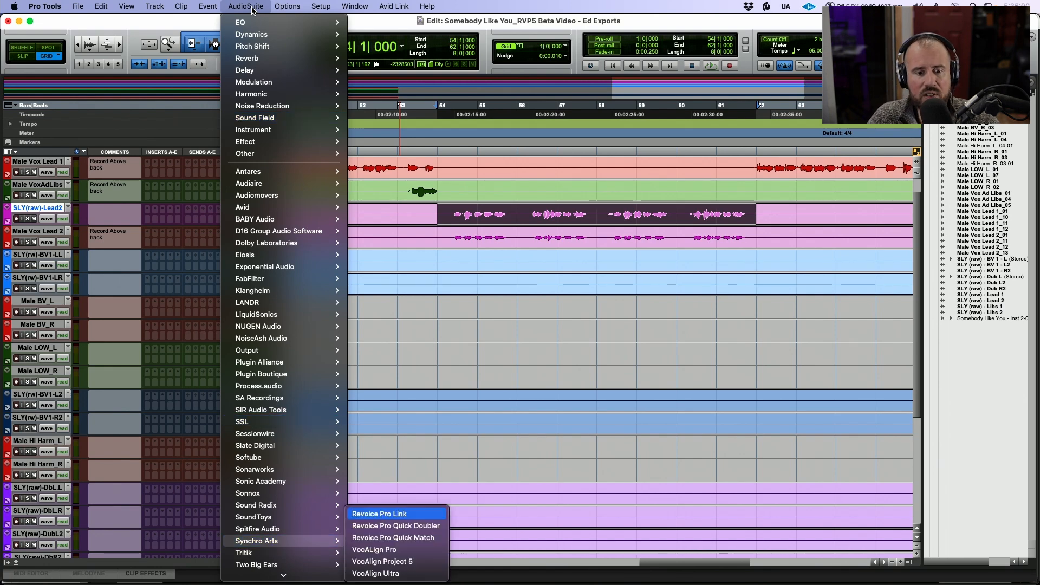
{"action": "left_click", "coordinate": [245, 7]}
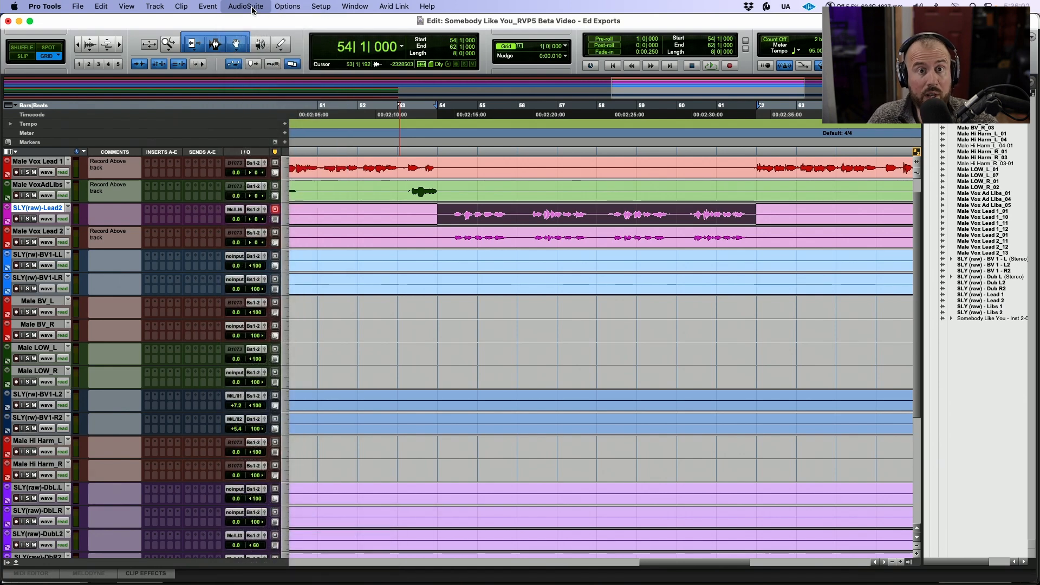
{"action": "left_click", "coordinate": [244, 7]}
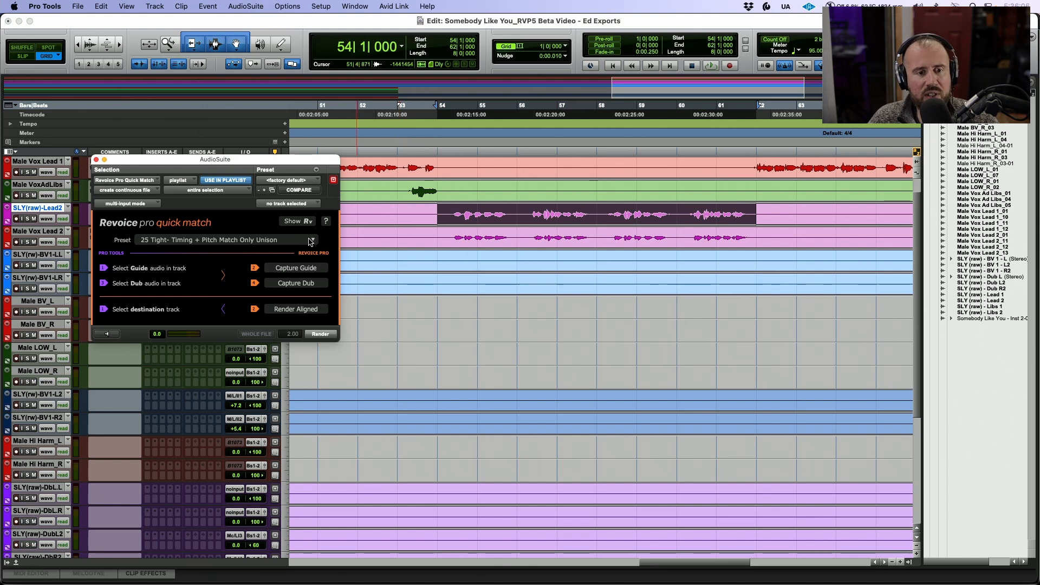
{"action": "left_click", "coordinate": [308, 241]}
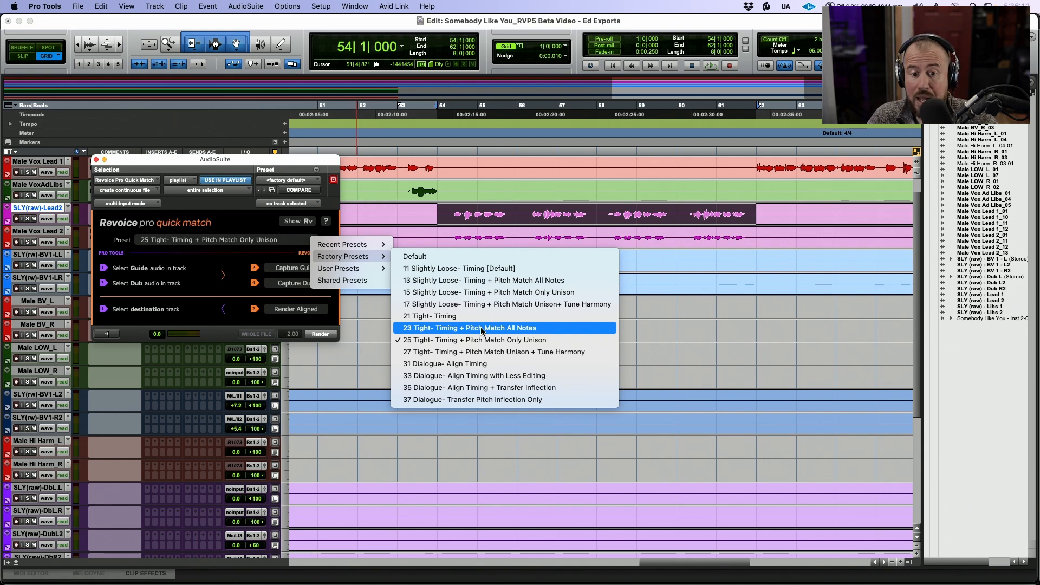
{"action": "left_click", "coordinate": [468, 327]}
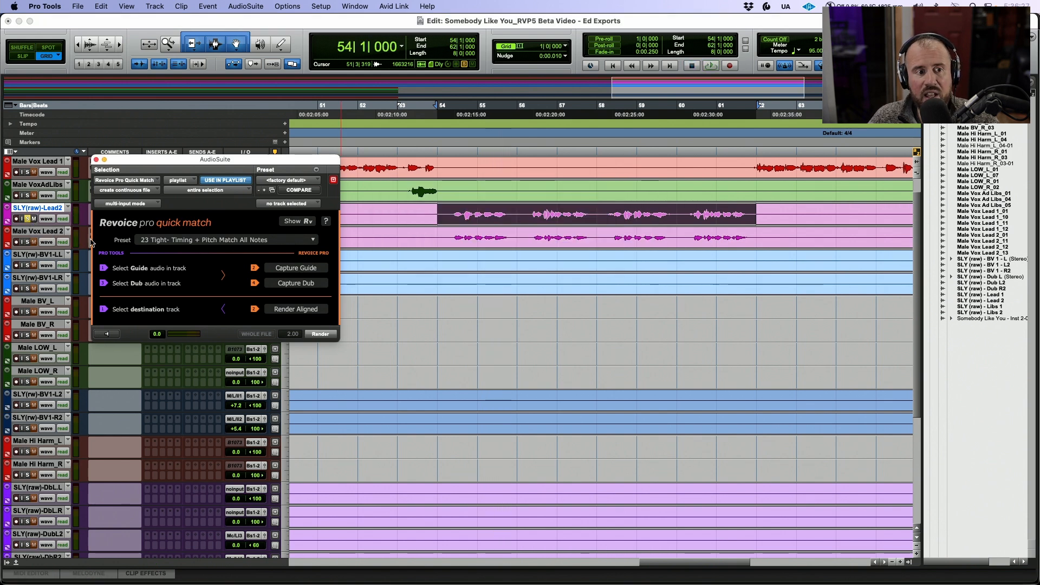
Step: Capture the Male Vox Lead 2 section as the dub against the raw lead guide in Quick Match
{"action": "left_click", "coordinate": [37, 231]}
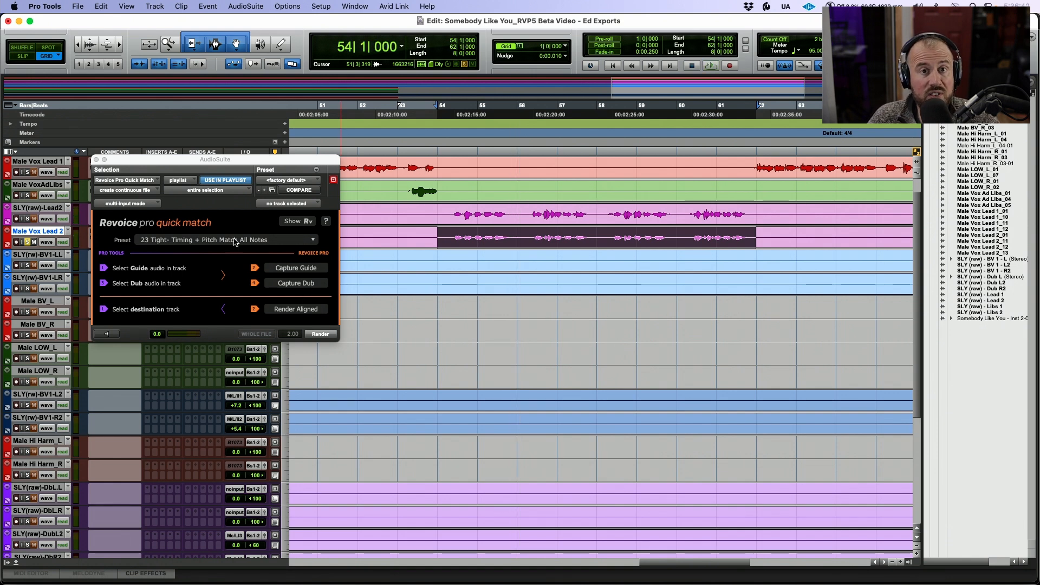
{"action": "left_click", "coordinate": [320, 334]}
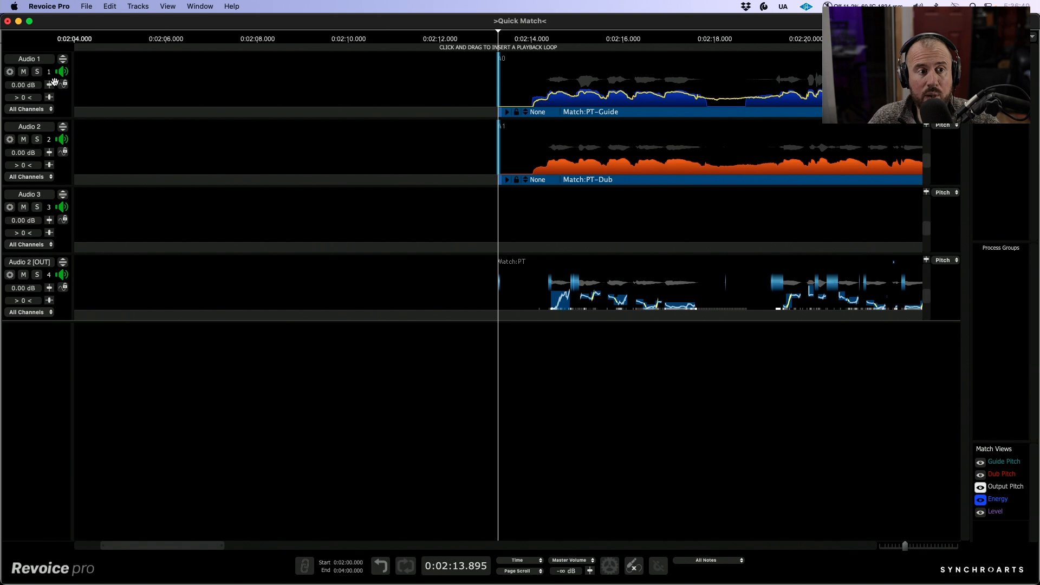
Step: Solo the guide vocal and raise Pitch Max Difference to 1.3% in the match settings
{"action": "left_click", "coordinate": [37, 71]}
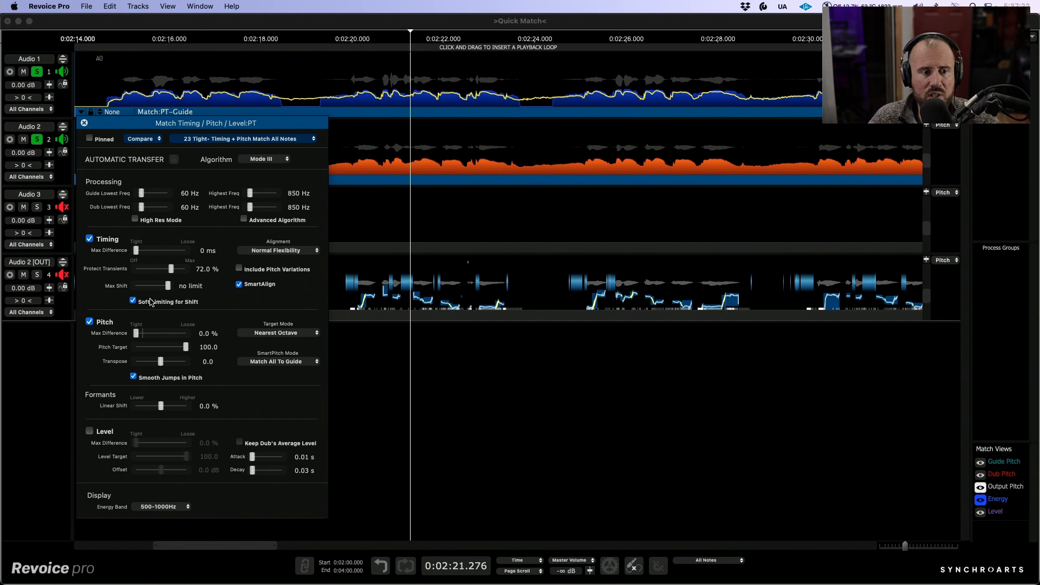
{"action": "left_click_drag", "start_coordinate": [137, 333], "coordinate": [140, 333]}
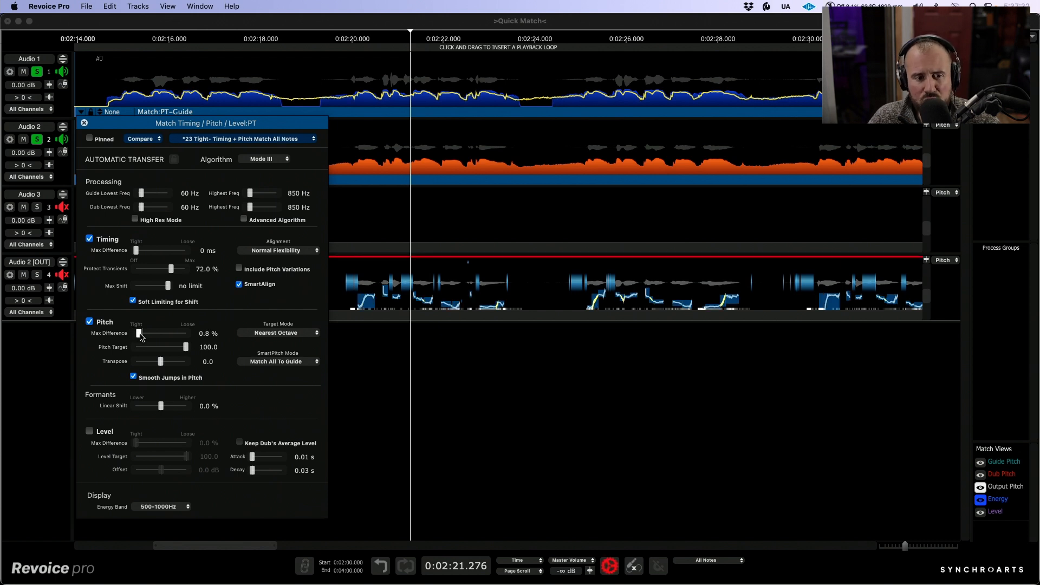
{"action": "left_click_drag", "start_coordinate": [139, 333], "coordinate": [143, 333]}
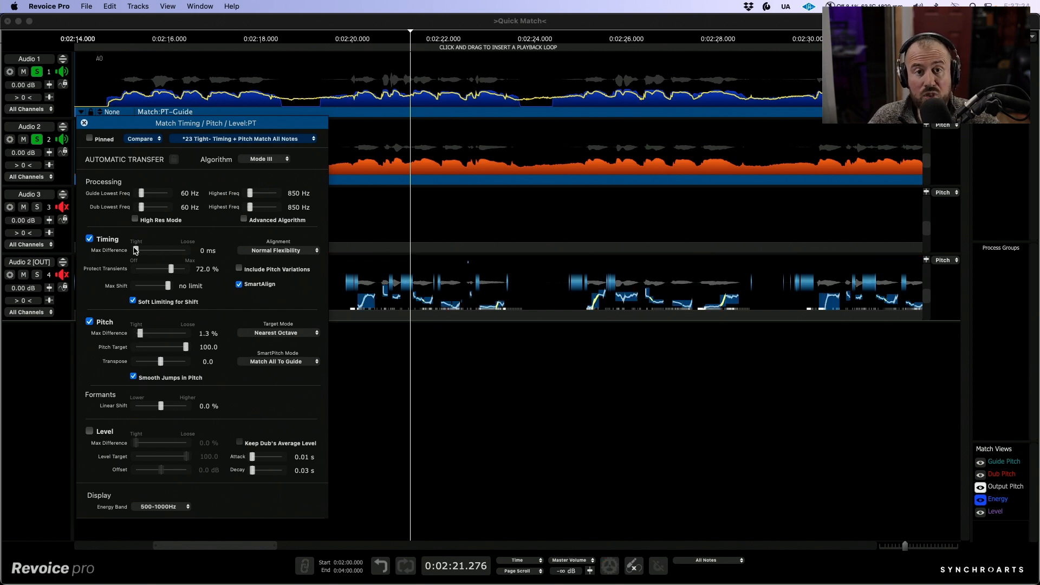
{"action": "left_click", "coordinate": [84, 122]}
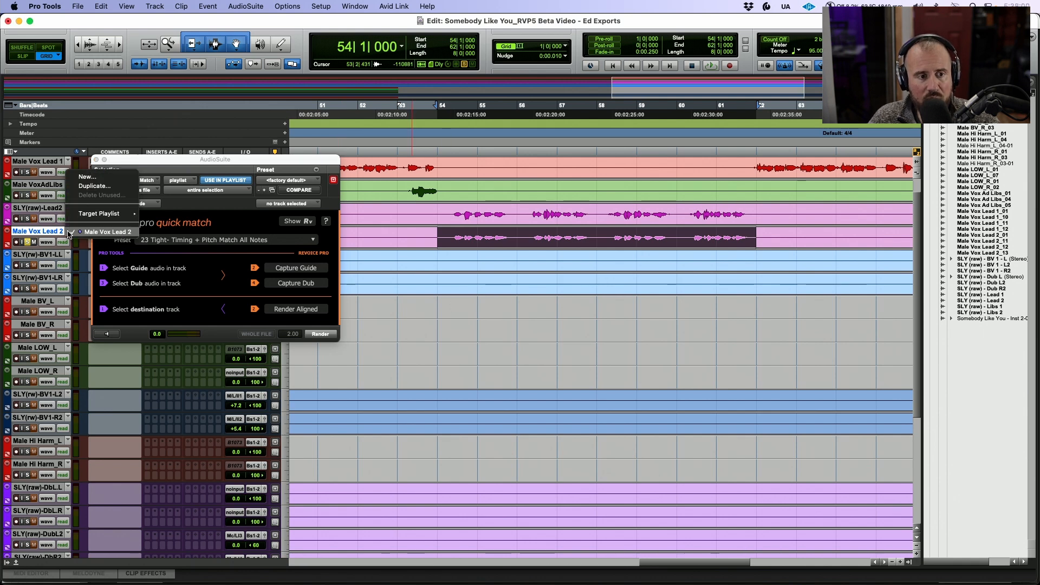
Step: Create the Male Vox Lead 2.01 playlist and render the aligned dub onto it
{"action": "left_click", "coordinate": [87, 176]}
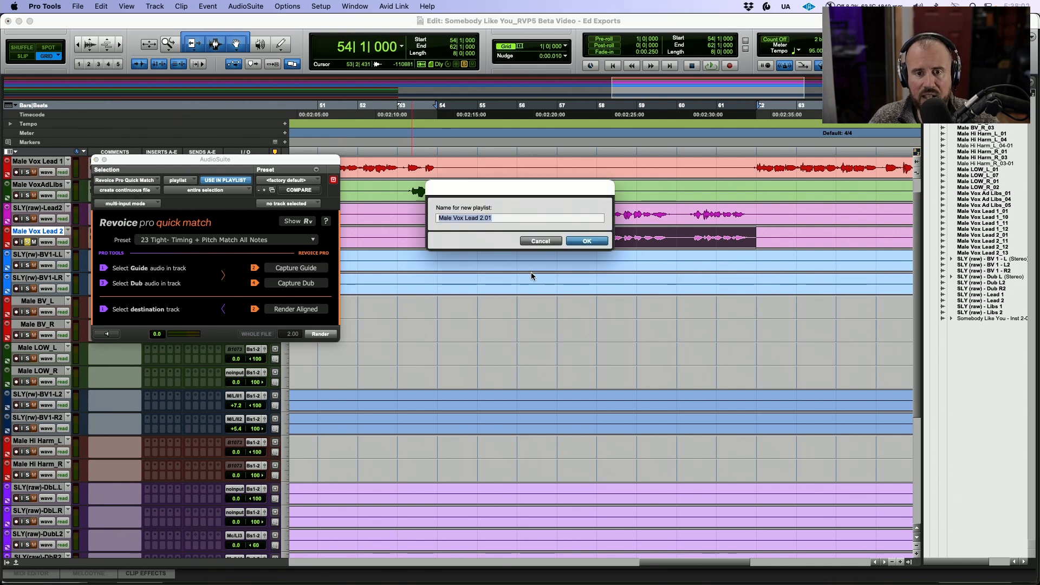
{"action": "left_click", "coordinate": [586, 241]}
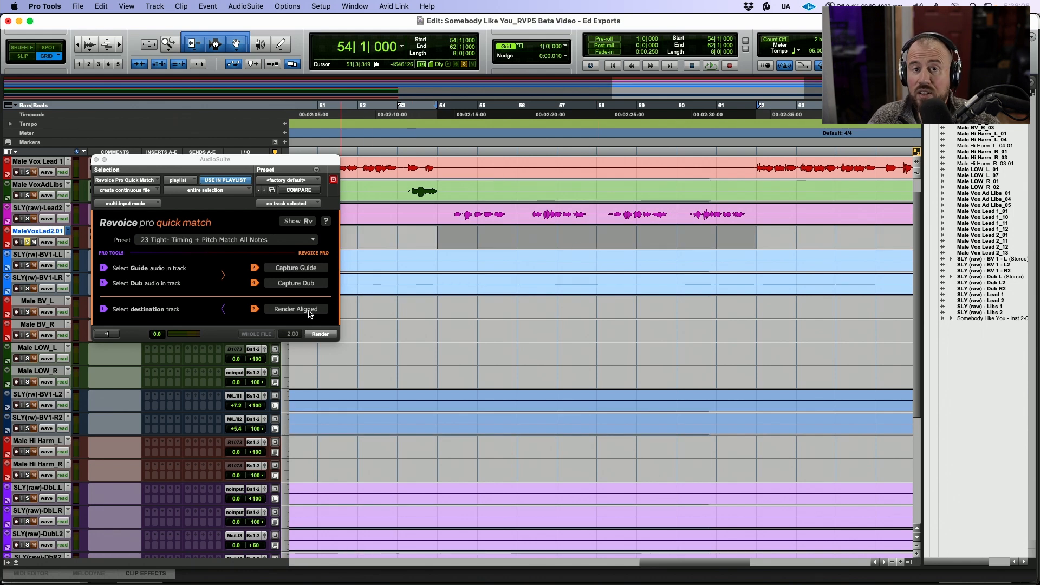
{"action": "left_click", "coordinate": [295, 308]}
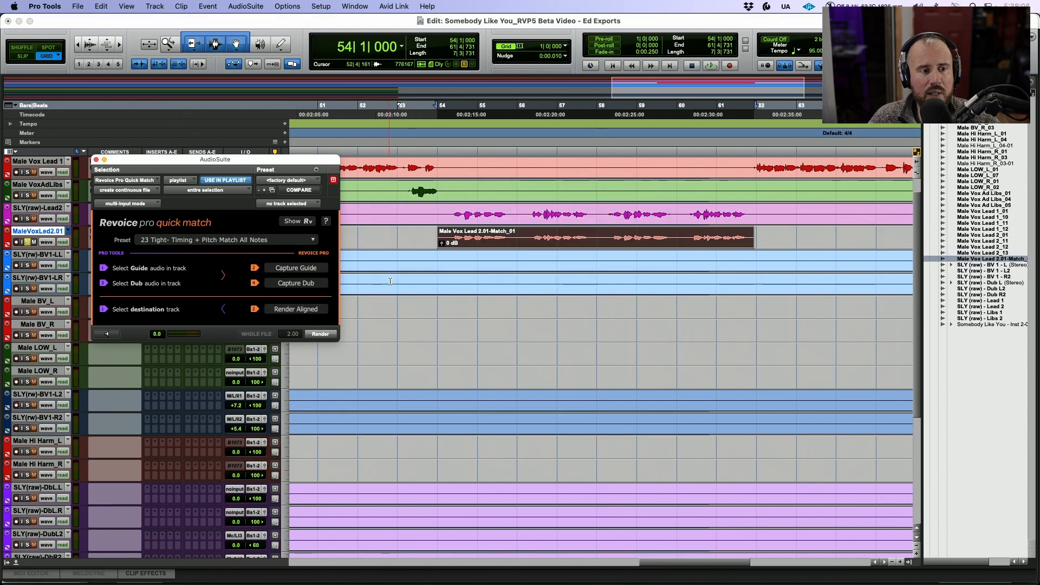
{"action": "scroll", "scroll_direction": "down", "scroll_amount": 3}
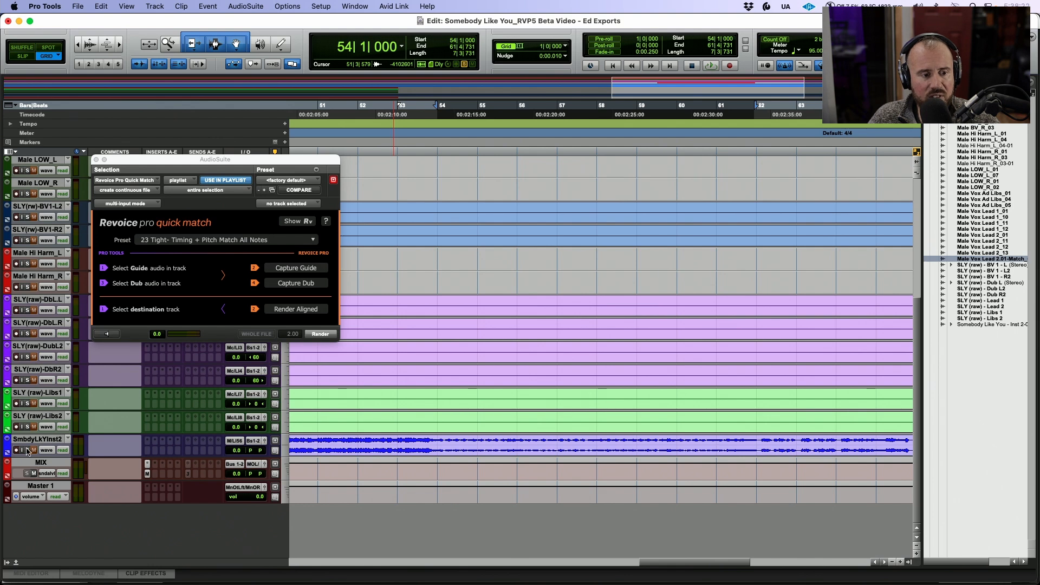